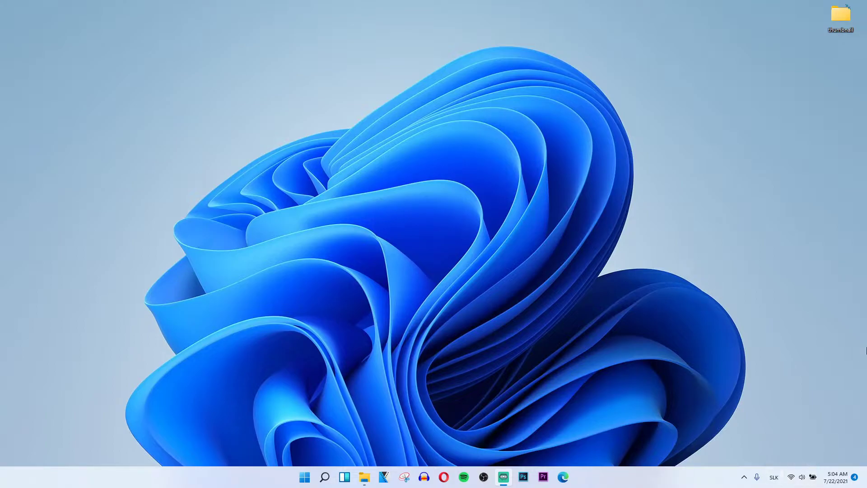
mouse_move(326, 477)
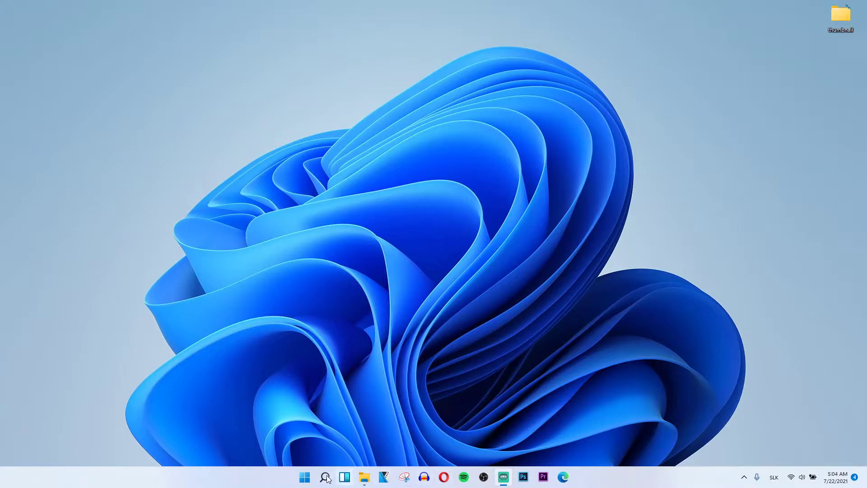
Search for 'services' from the taskbar to launch the Services console.
click(325, 477)
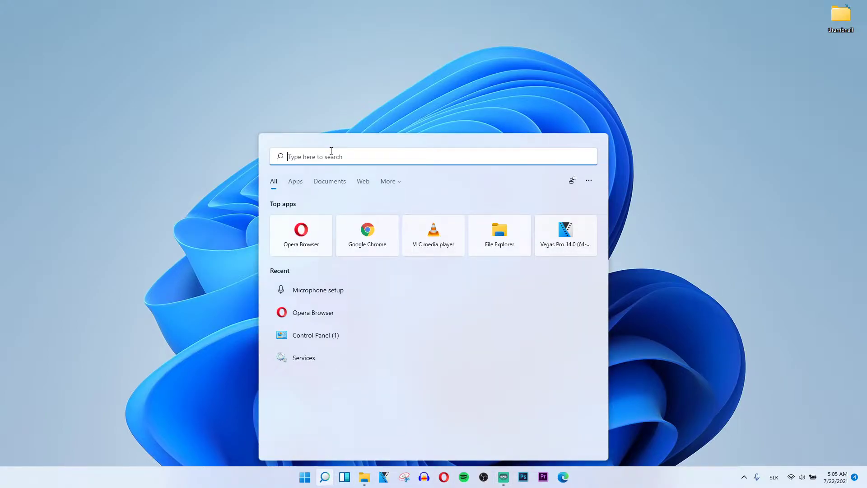
text(services)
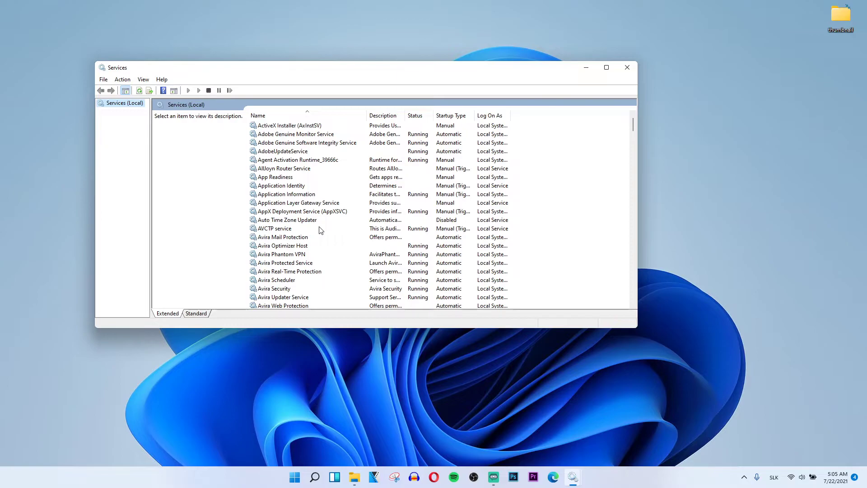
Select the Connected User Experiences and Telemetry service in the list to show its description.
click(286, 194)
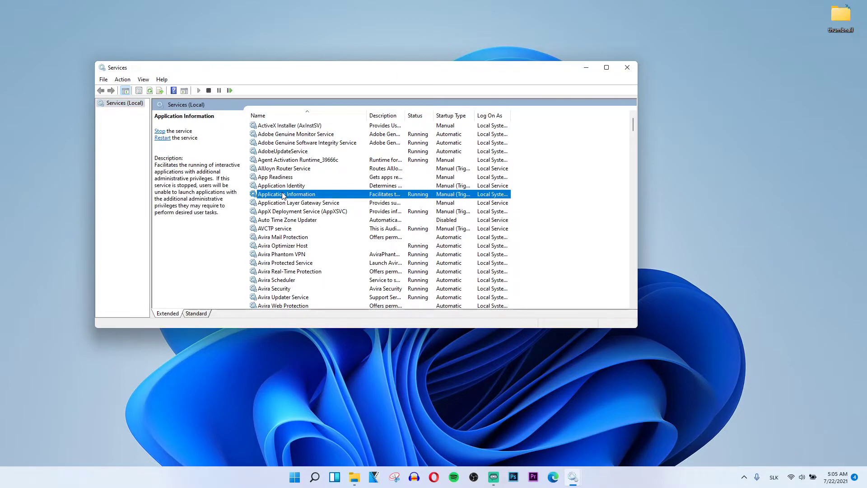
mouse_move(372, 109)
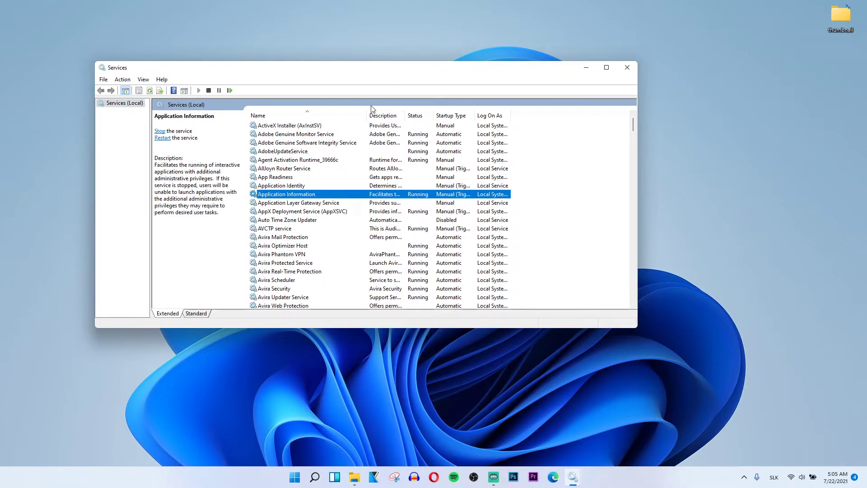
scroll(down, 3)
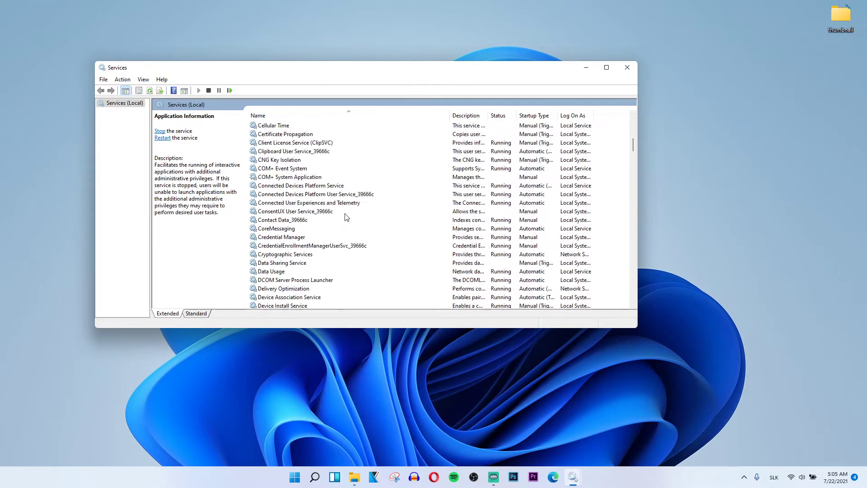
mouse_move(347, 195)
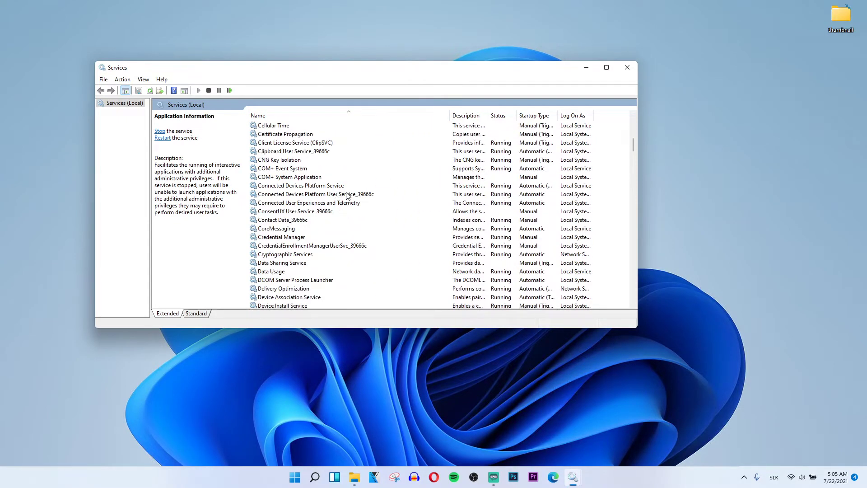
click(308, 203)
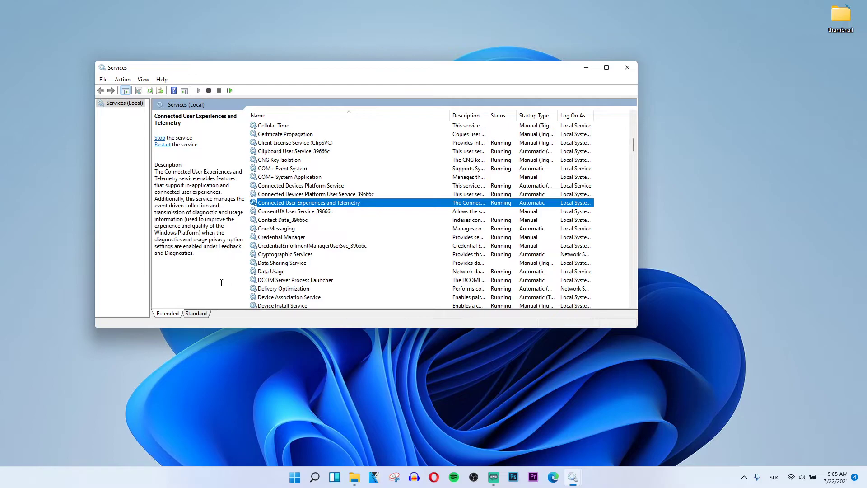
mouse_move(296, 204)
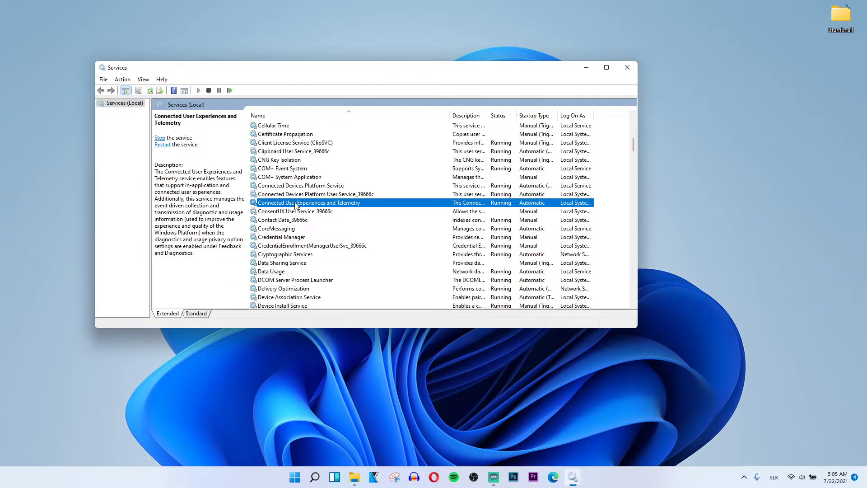
Set the telemetry service's startup type to Automatic, confirm with OK, and close the Services console.
double_click(309, 202)
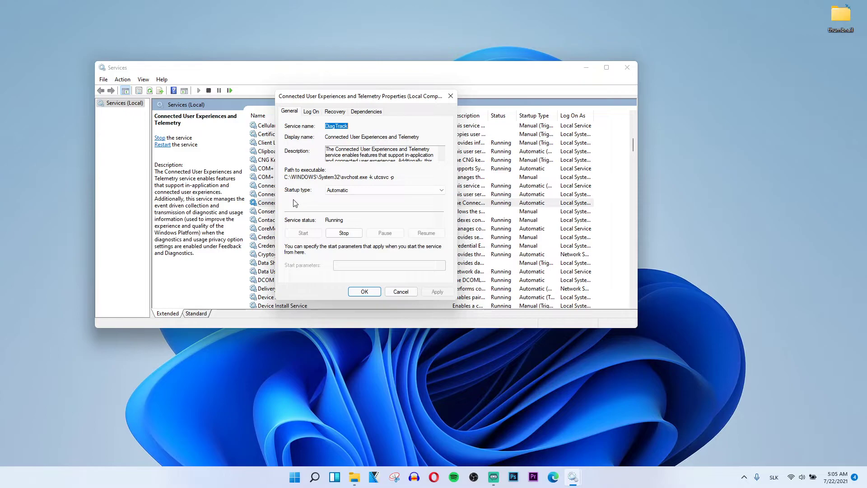
mouse_move(359, 189)
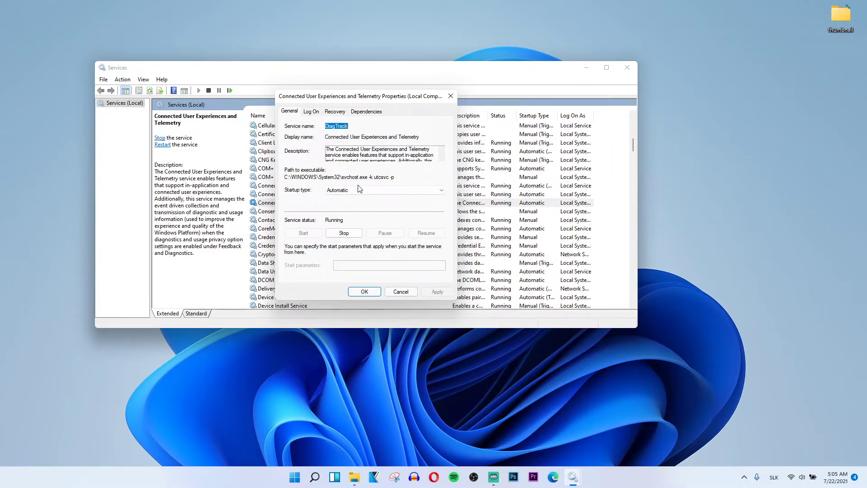
click(385, 189)
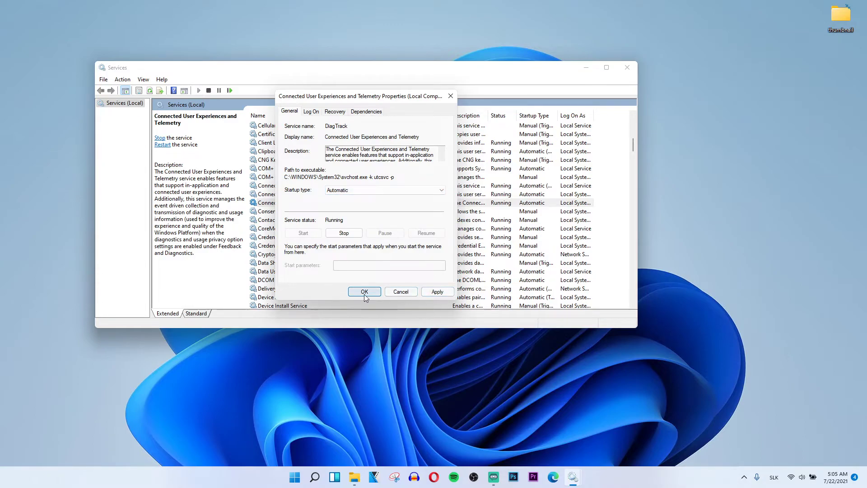
click(364, 292)
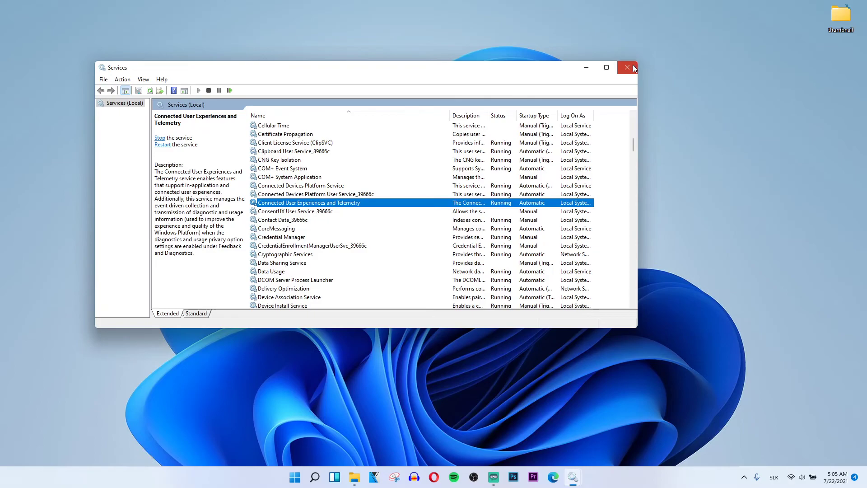
click(627, 67)
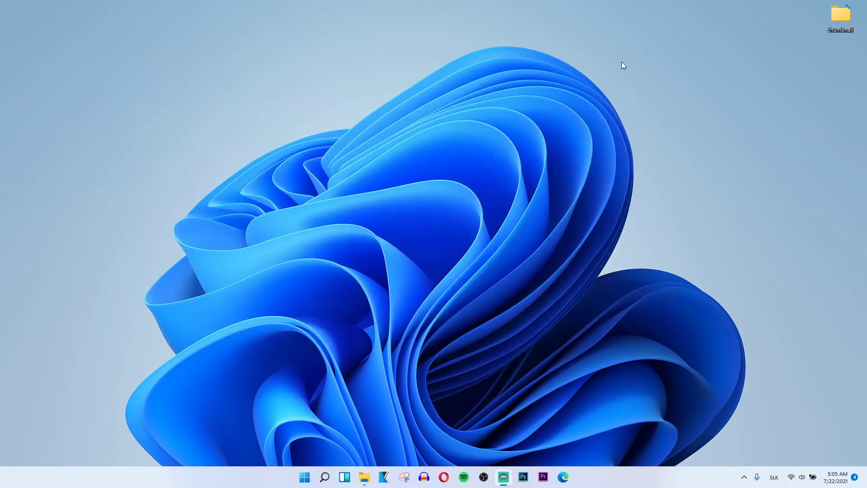
mouse_move(21, 287)
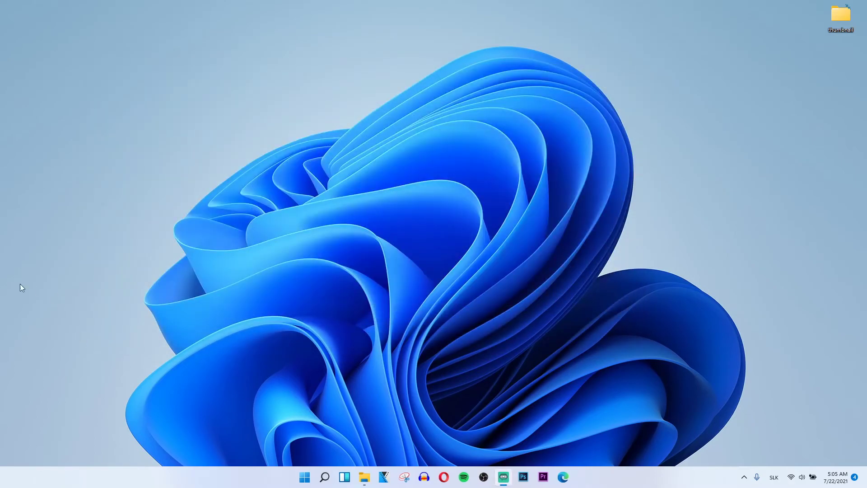